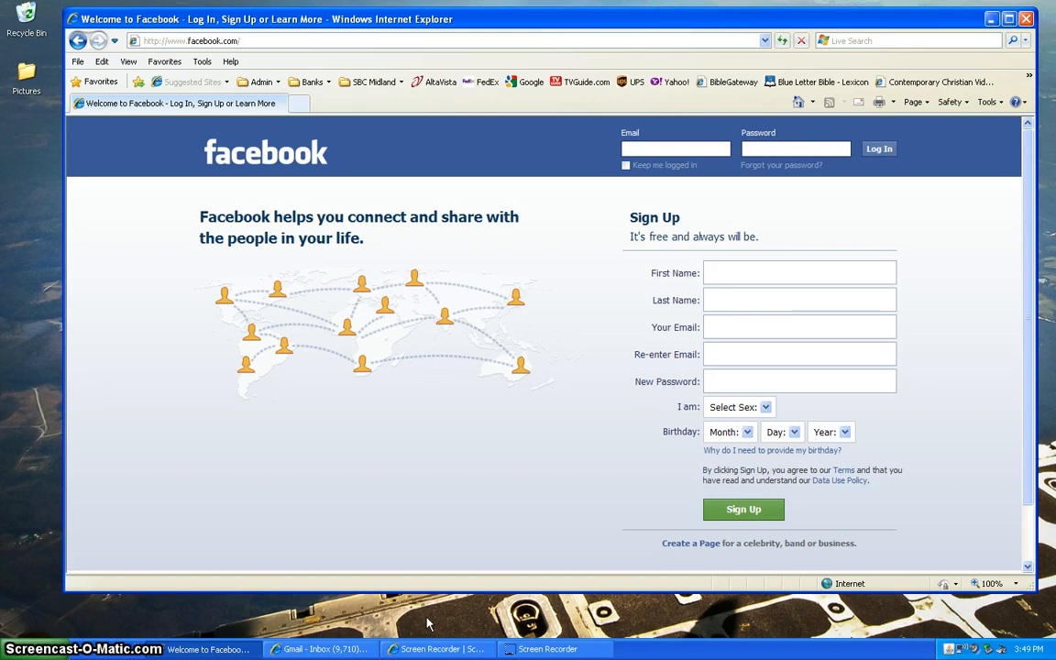
{"action": "left_click", "coordinate": [674, 147]}
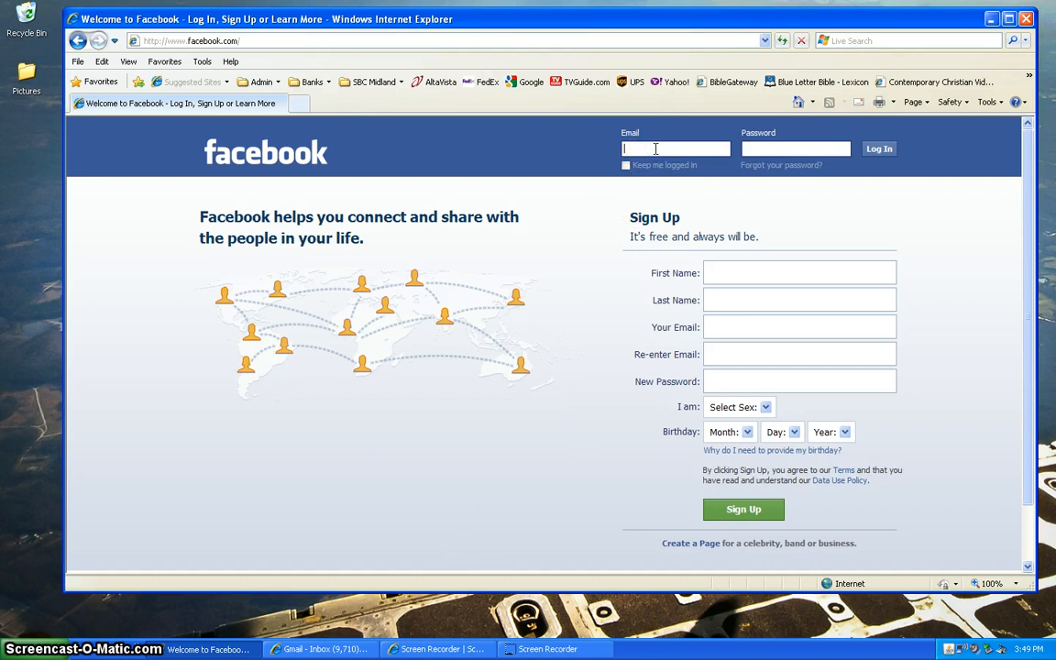
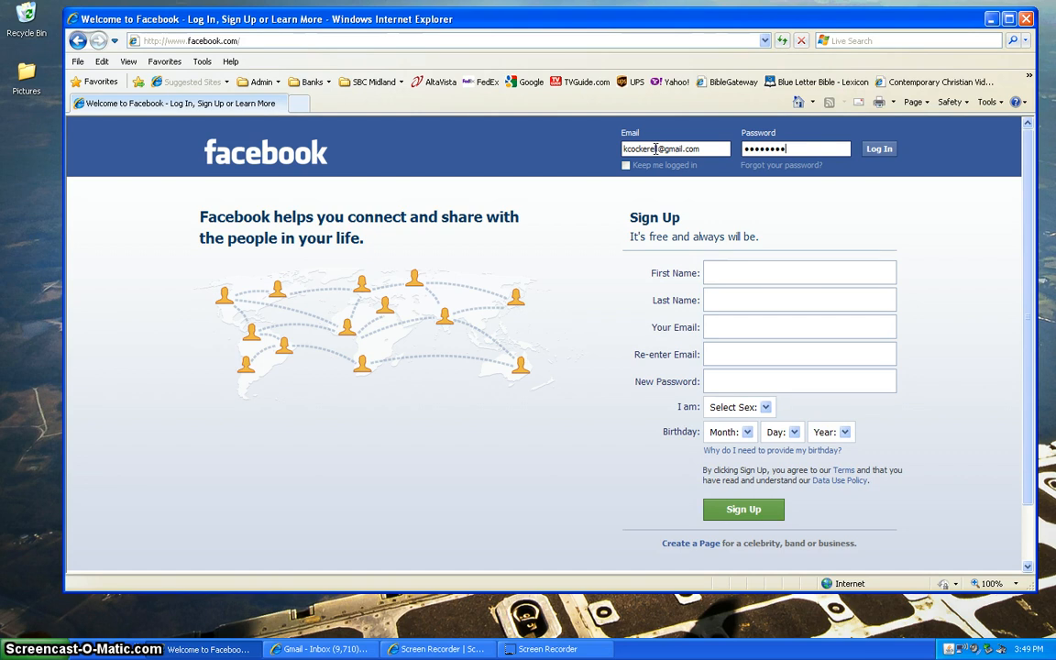
{"action": "left_click", "coordinate": [876, 149]}
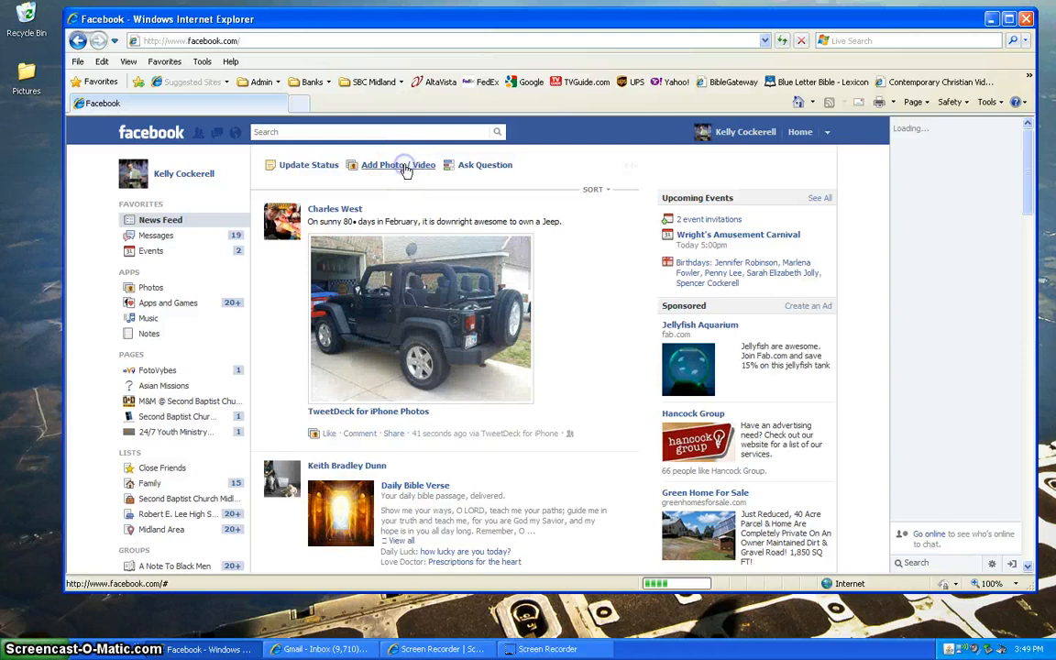
- Start a new photo album from Add Photo / Video, bringing up the file picker
{"action": "left_click", "coordinate": [397, 165]}
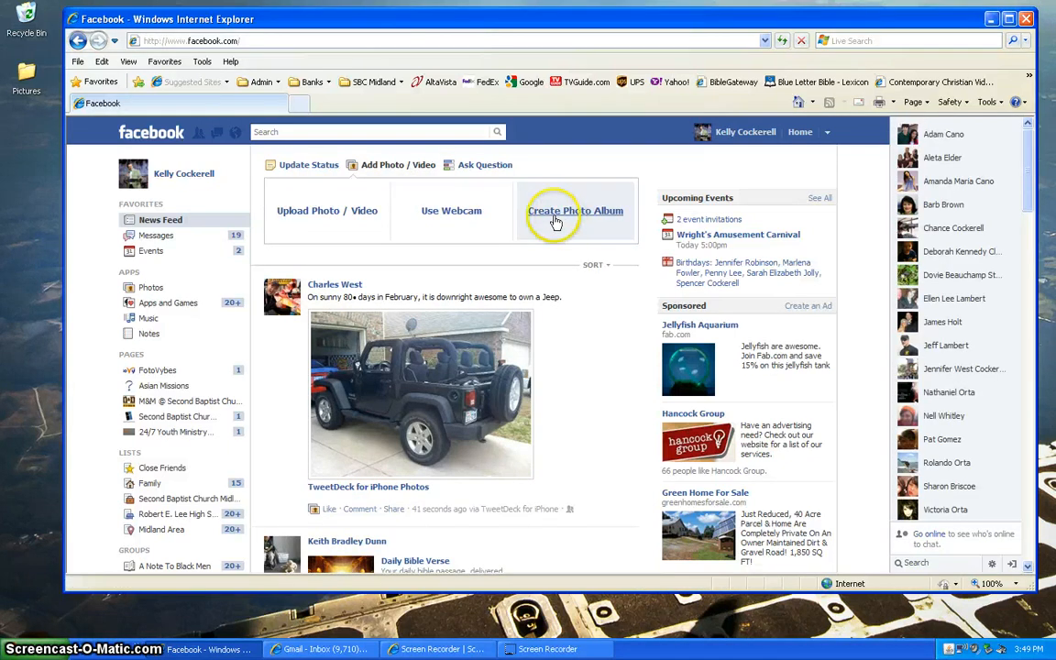
{"action": "left_click", "coordinate": [576, 211]}
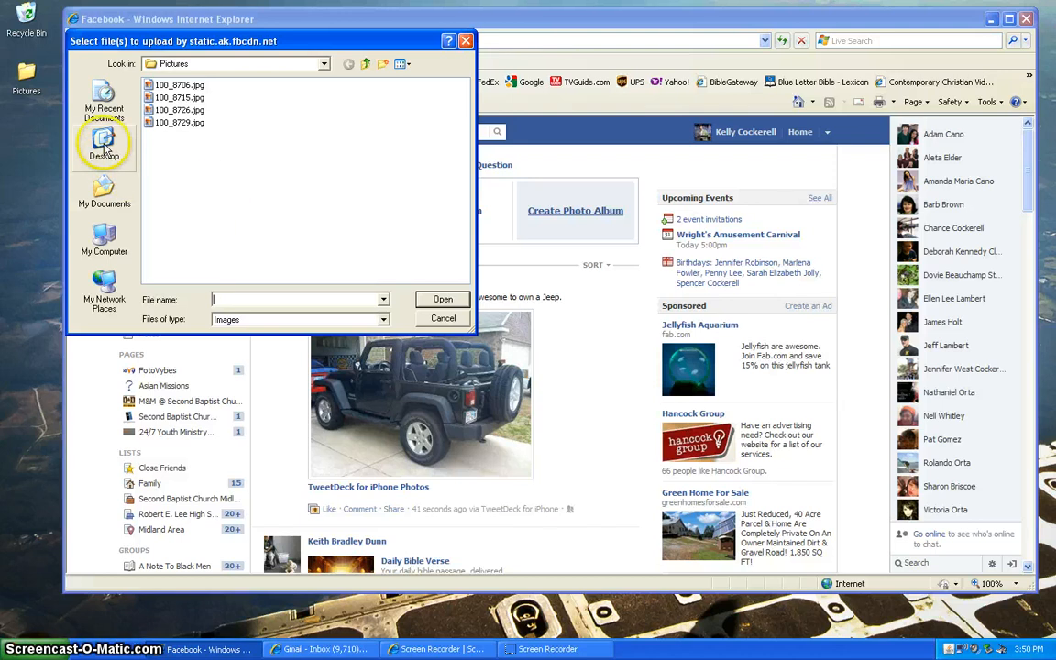
- Show the Pictures folder as thumbnails, select all four JPGs and submit them for upload
{"action": "left_click", "coordinate": [103, 147]}
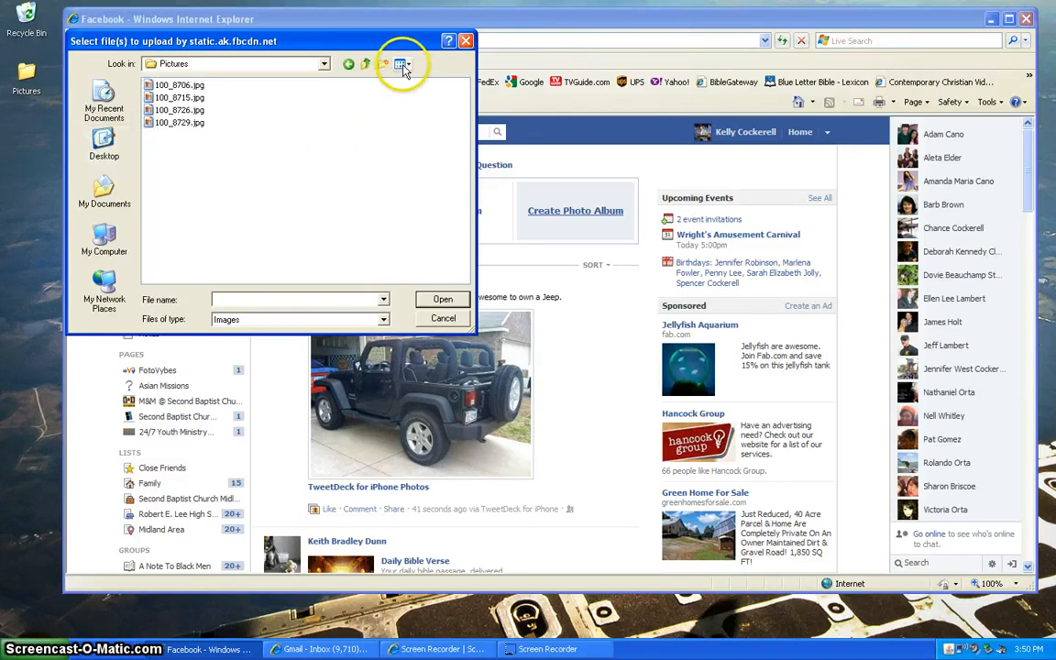
{"action": "left_click", "coordinate": [403, 63]}
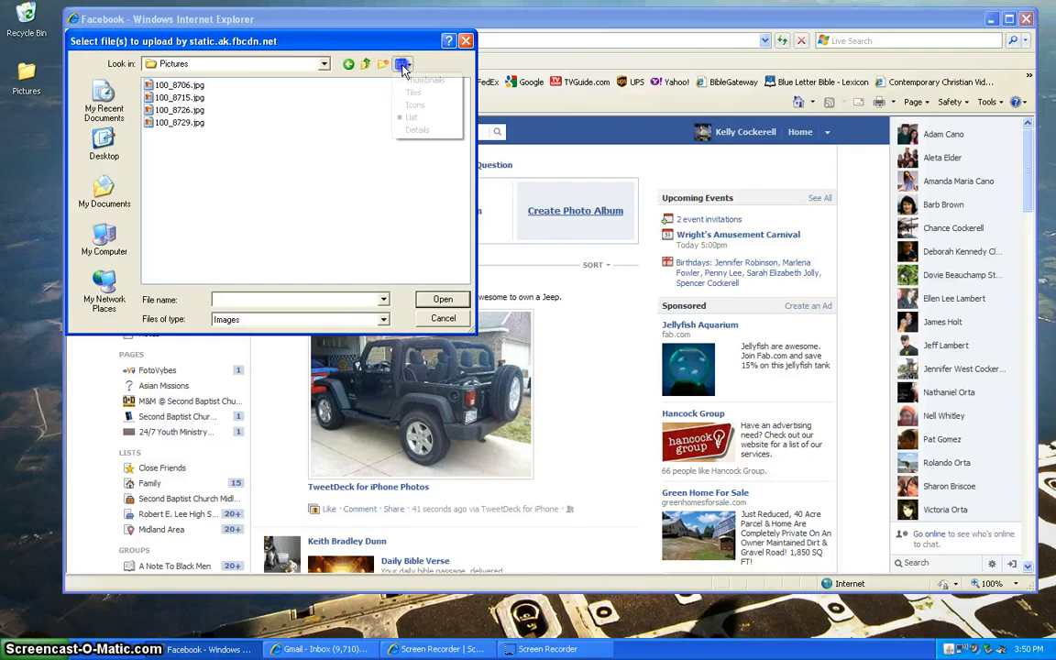
{"action": "left_click", "coordinate": [423, 80]}
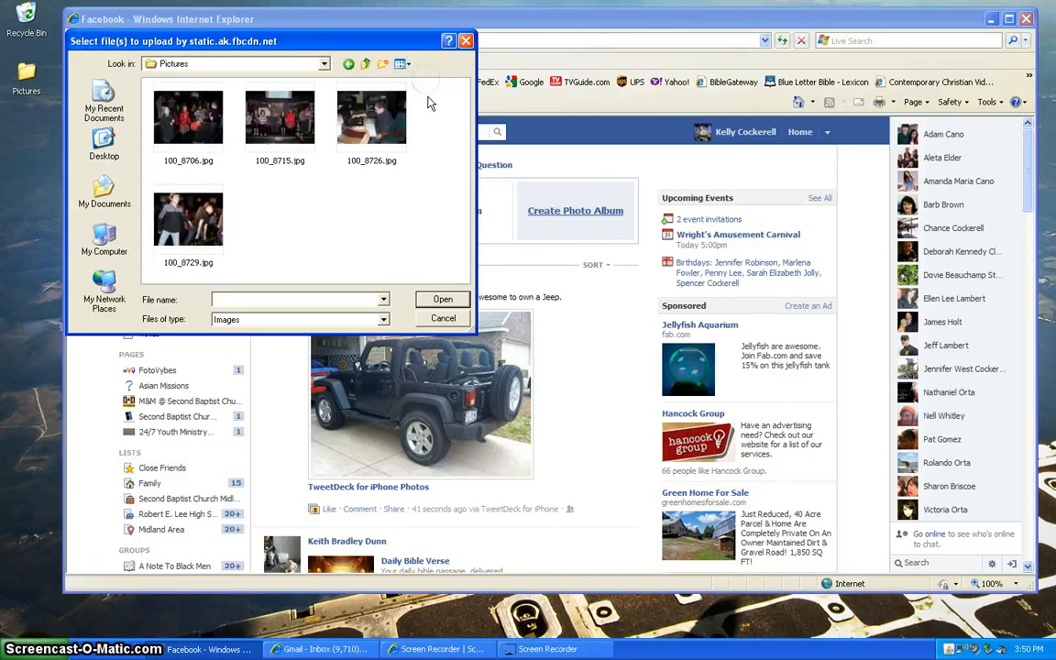
{"action": "mouse_move", "coordinate": [381, 212]}
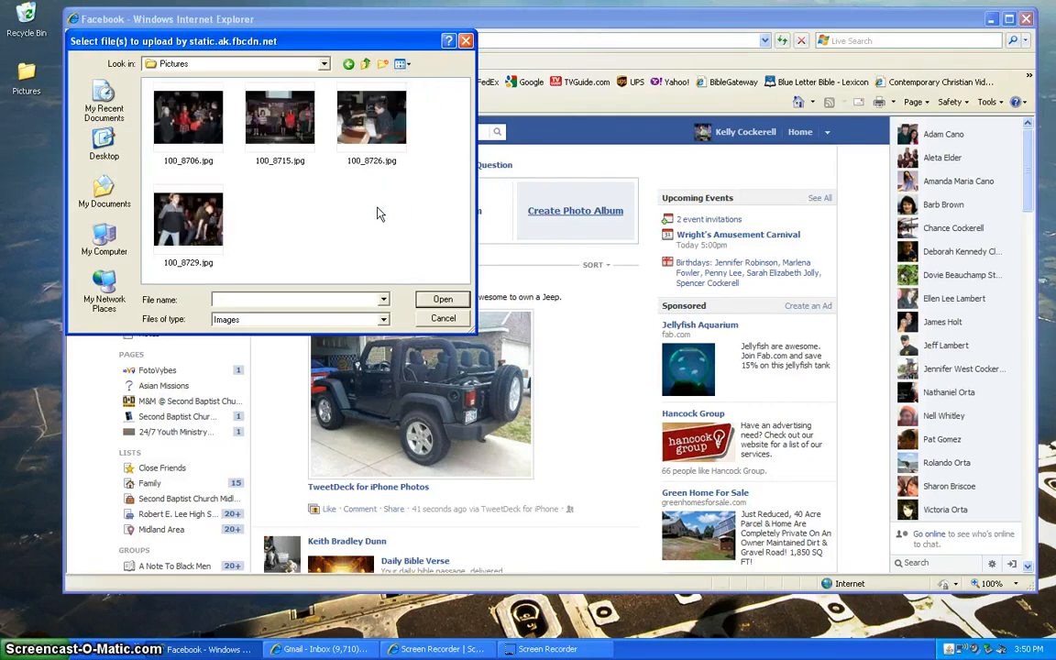
{"action": "mouse_move", "coordinate": [194, 154]}
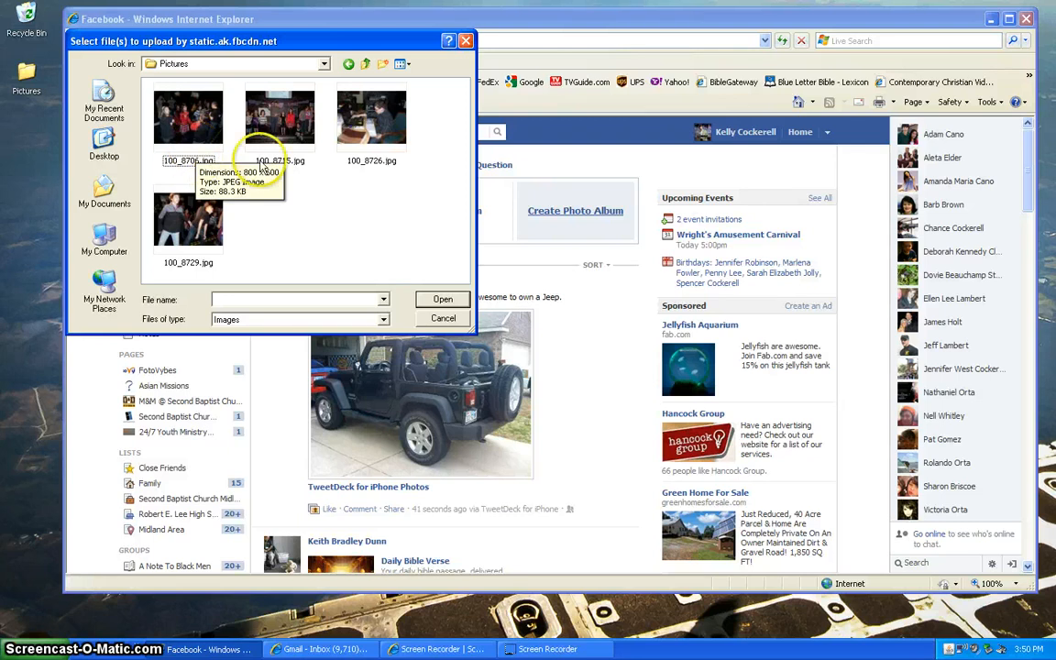
{"action": "left_click", "coordinate": [187, 117]}
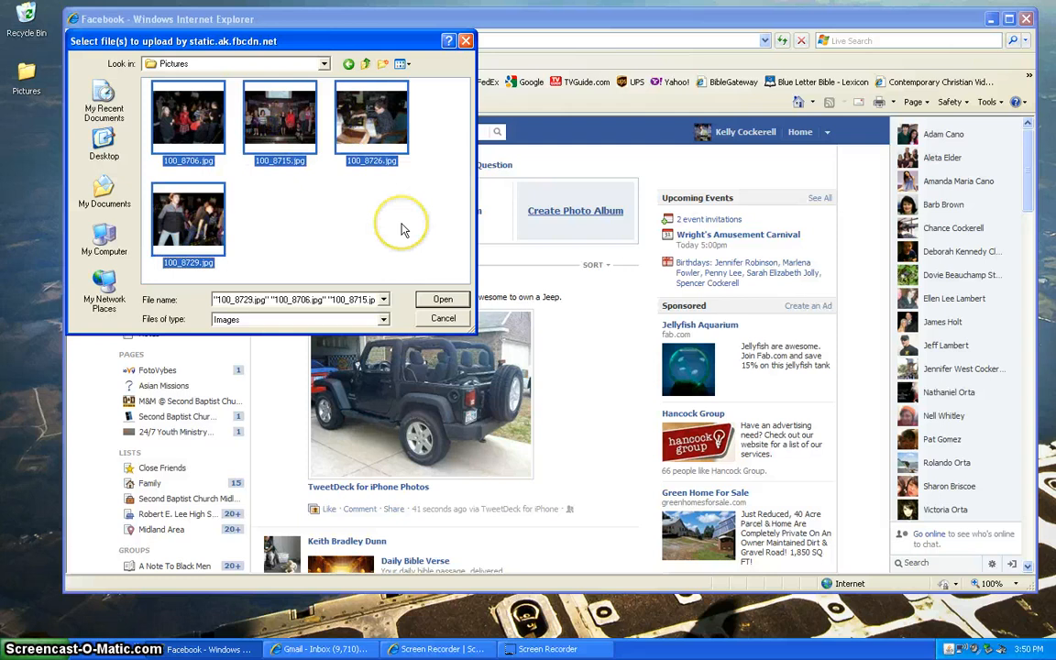
{"action": "mouse_move", "coordinate": [438, 282]}
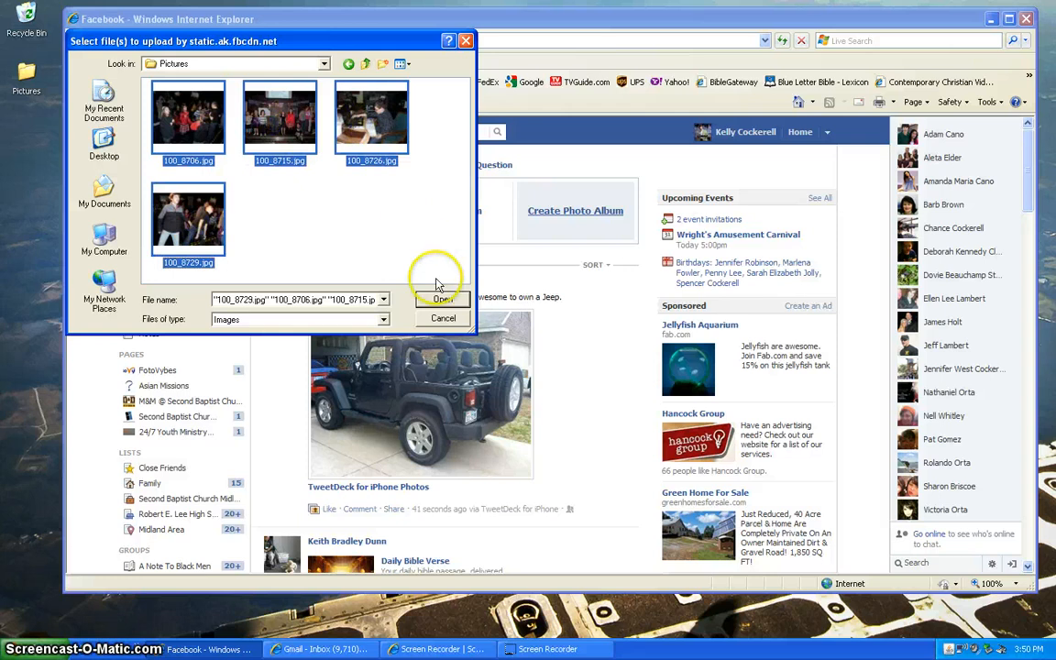
{"action": "left_click", "coordinate": [440, 299]}
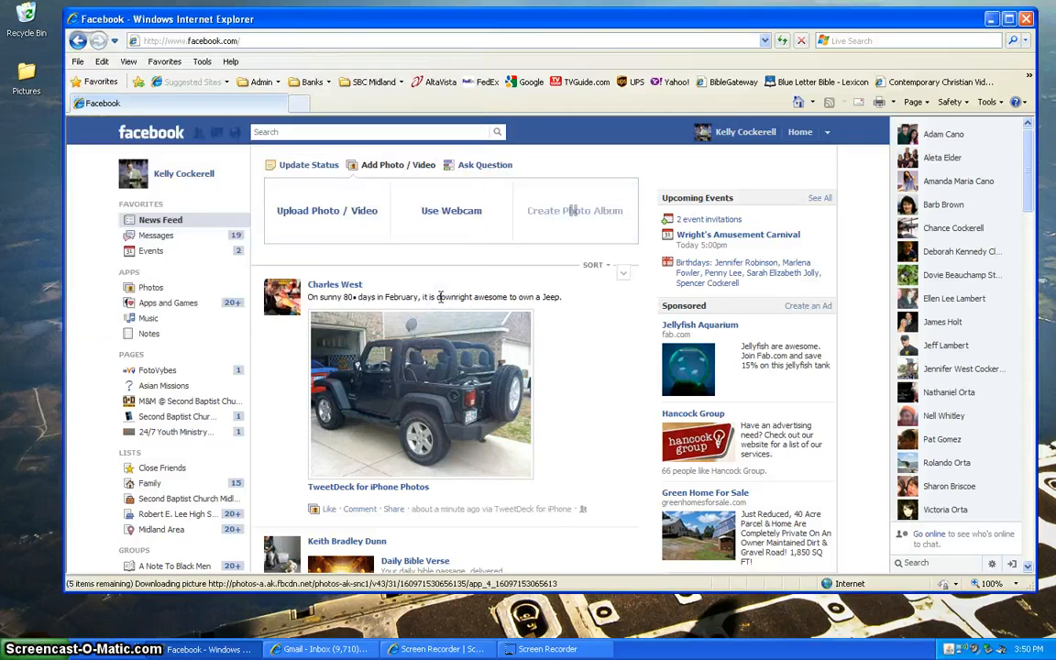
- Title the uploading album 'Kool Worship @ Second'
{"action": "left_click", "coordinate": [576, 209]}
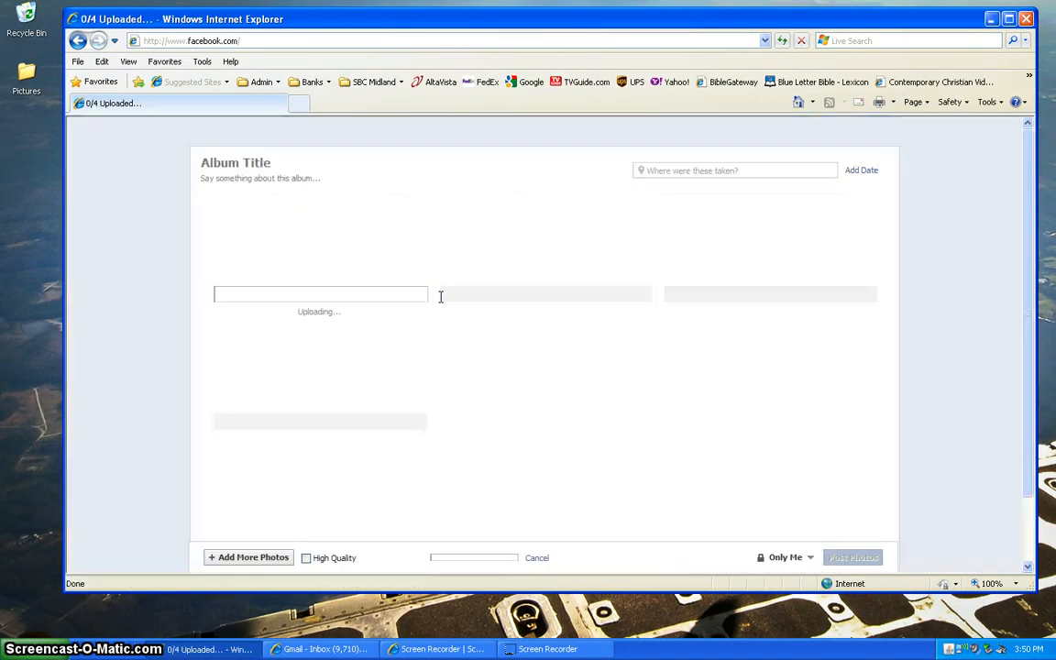
{"action": "mouse_move", "coordinate": [458, 343]}
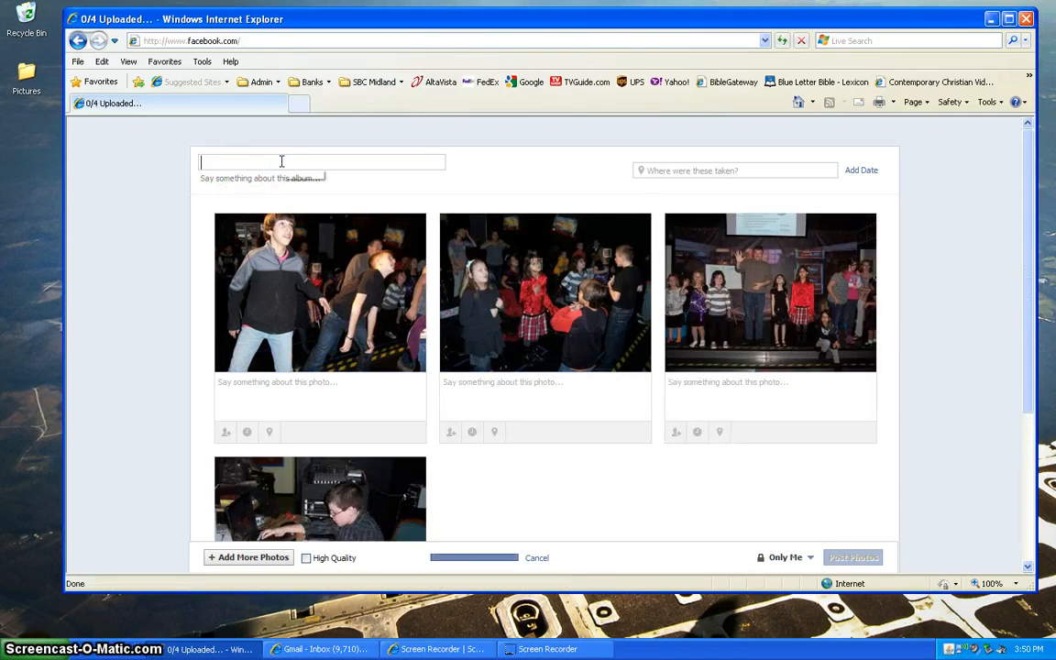
{"action": "type", "text": "Kool Worship"}
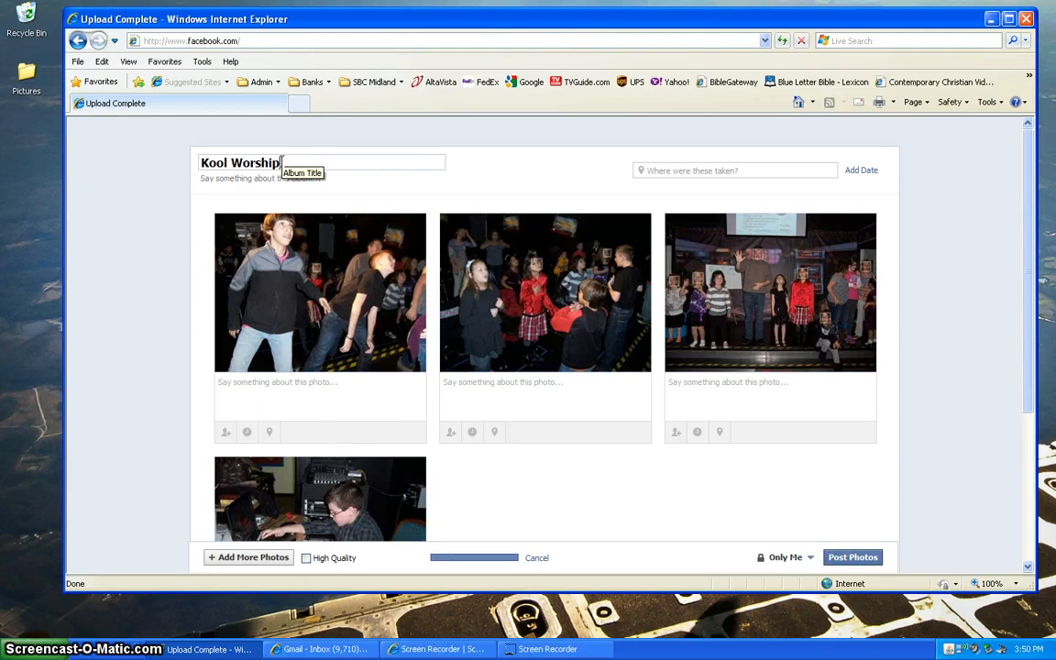
{"action": "type", "text": "@ Second"}
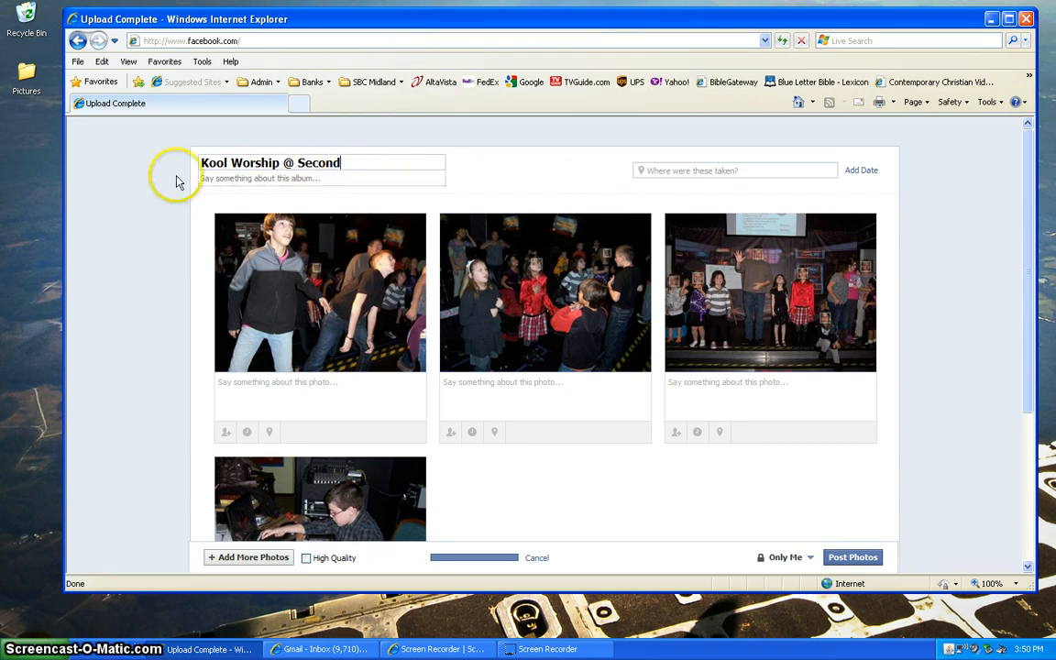
{"action": "scroll", "scroll_direction": "down", "scroll_amount": 3}
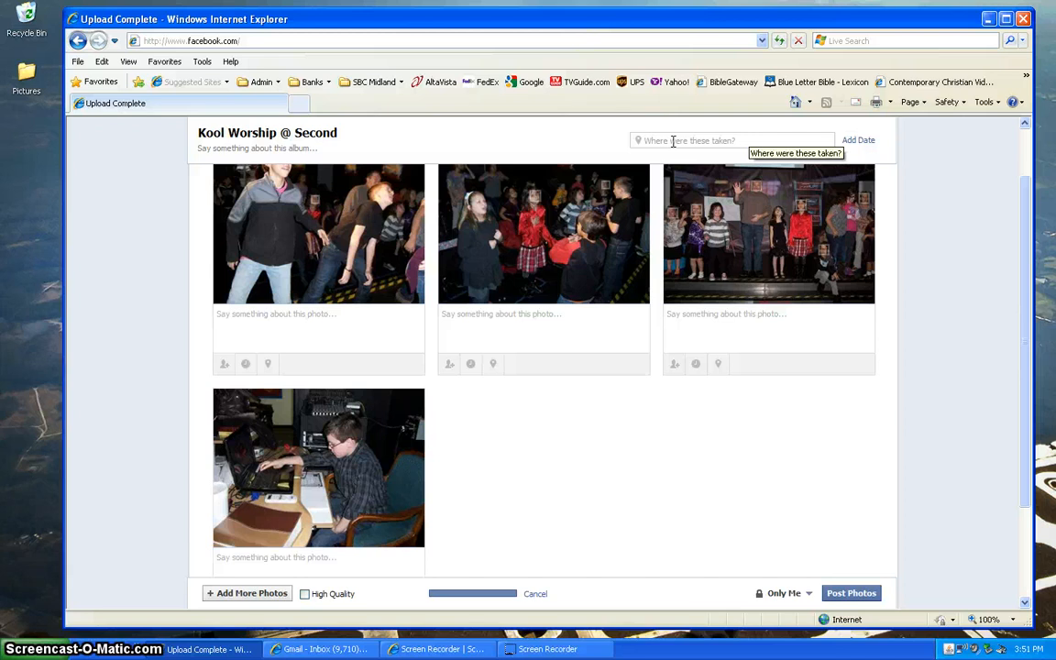
- Enter 'Midland, Texas' as the album location, choosing it from the suggestions
{"action": "type", "text": "Midland, T"}
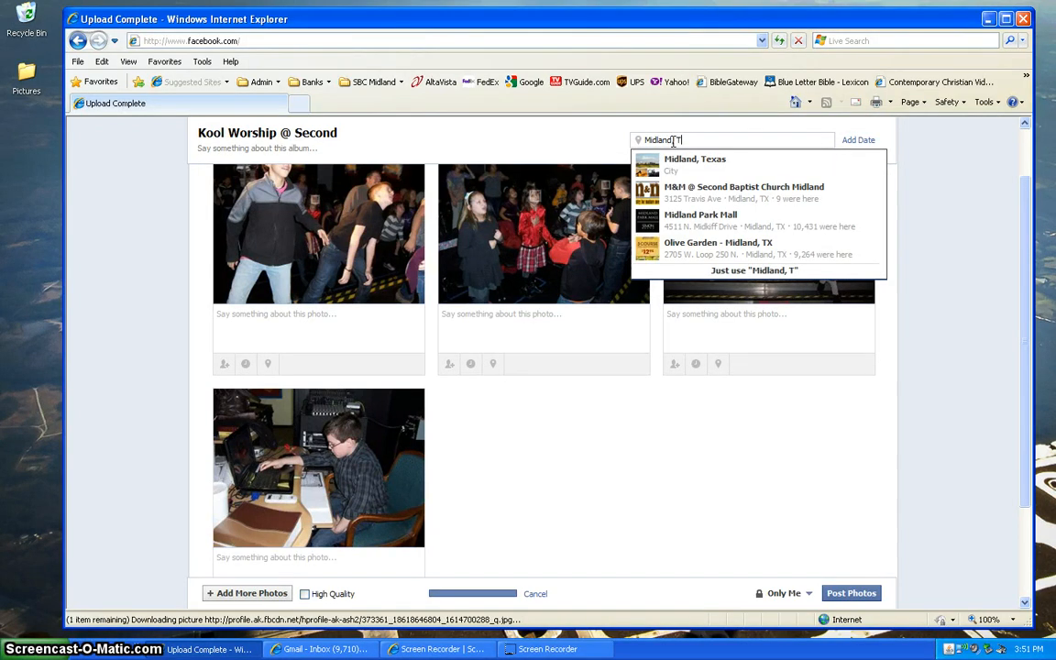
{"action": "type", "text": "exas"}
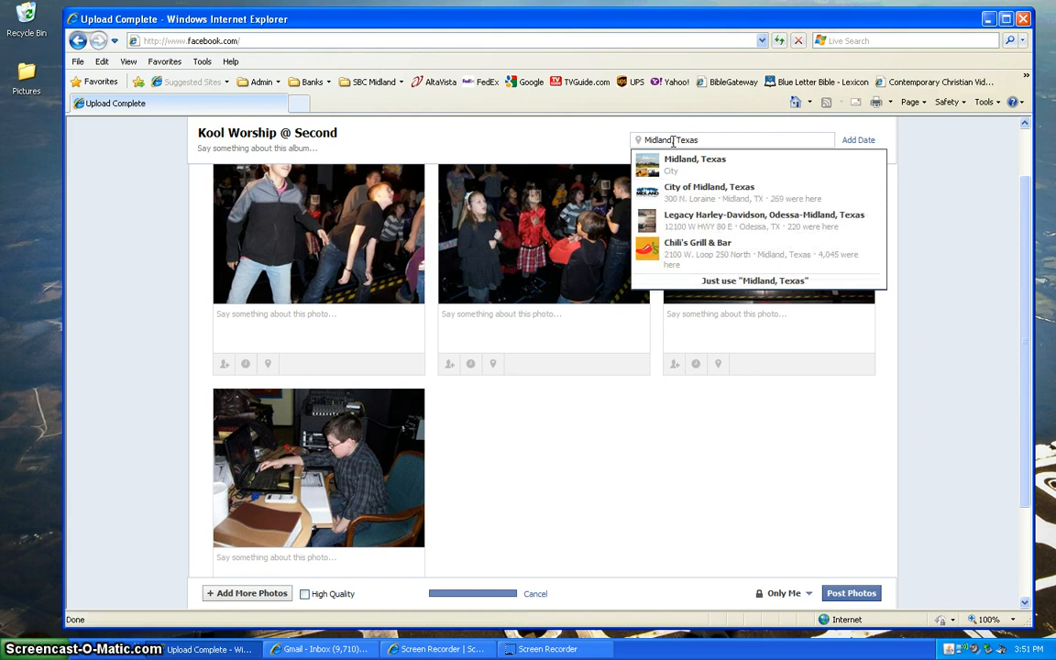
{"action": "mouse_move", "coordinate": [712, 165]}
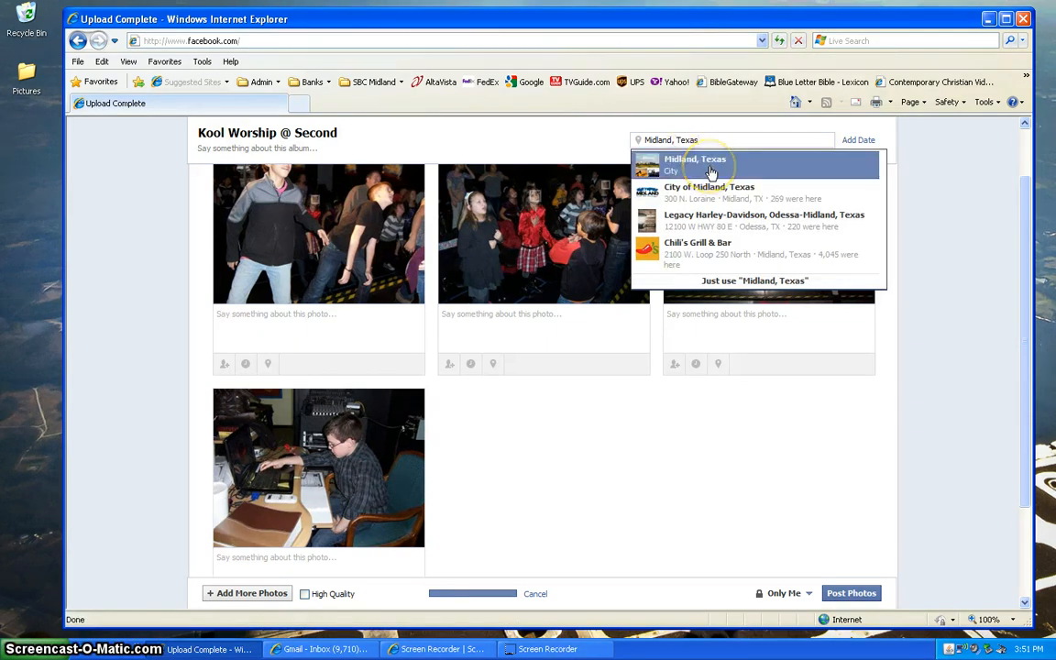
{"action": "left_click", "coordinate": [695, 163]}
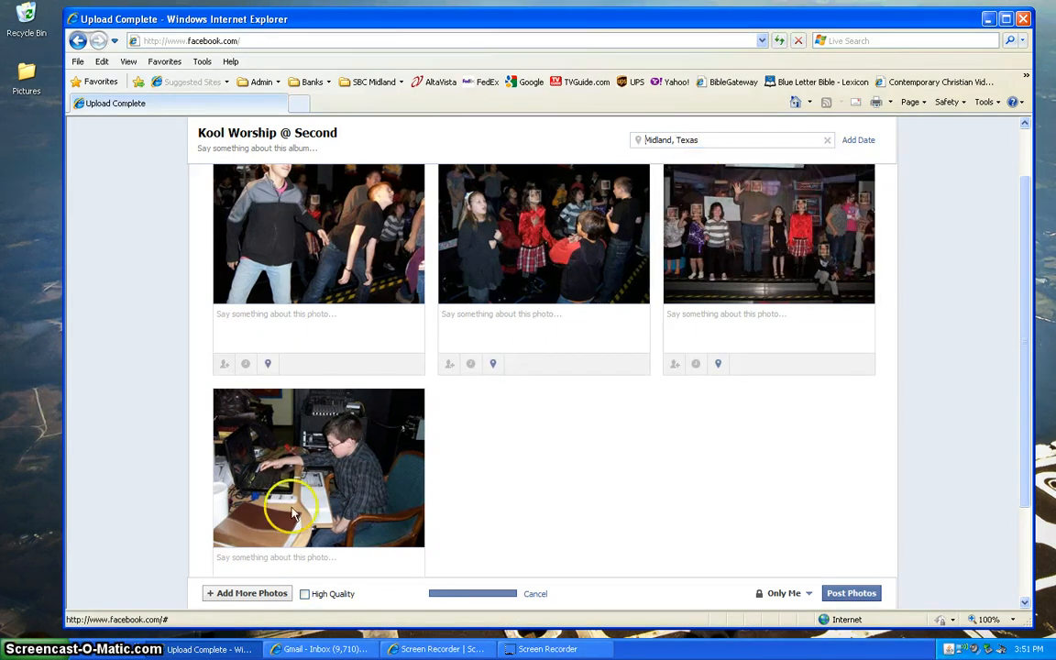
{"action": "mouse_move", "coordinate": [198, 502]}
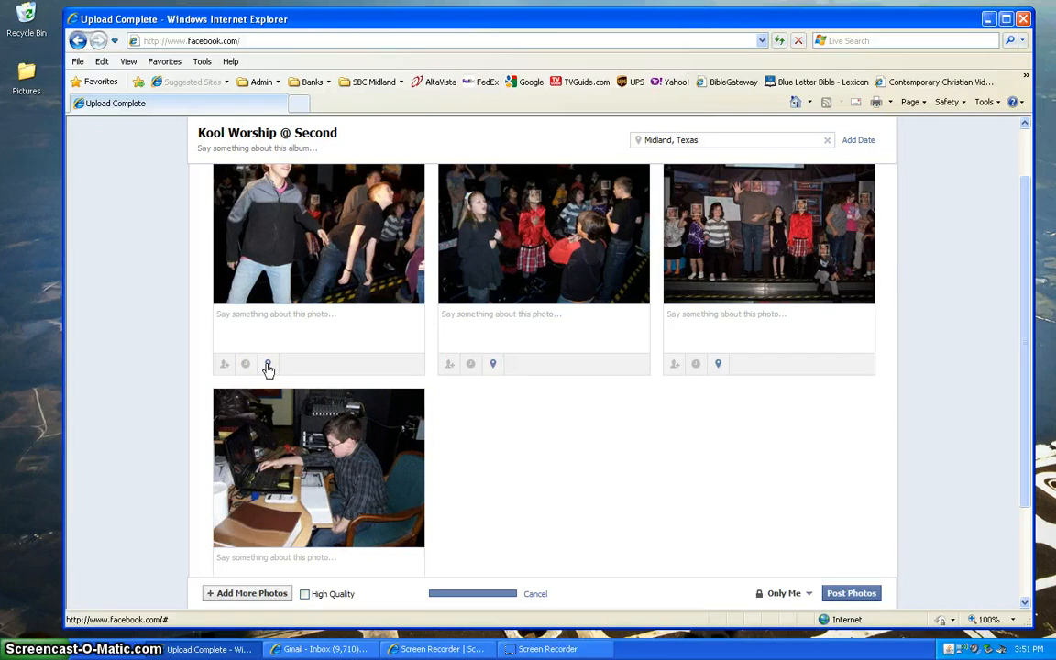
{"action": "mouse_move", "coordinate": [247, 601]}
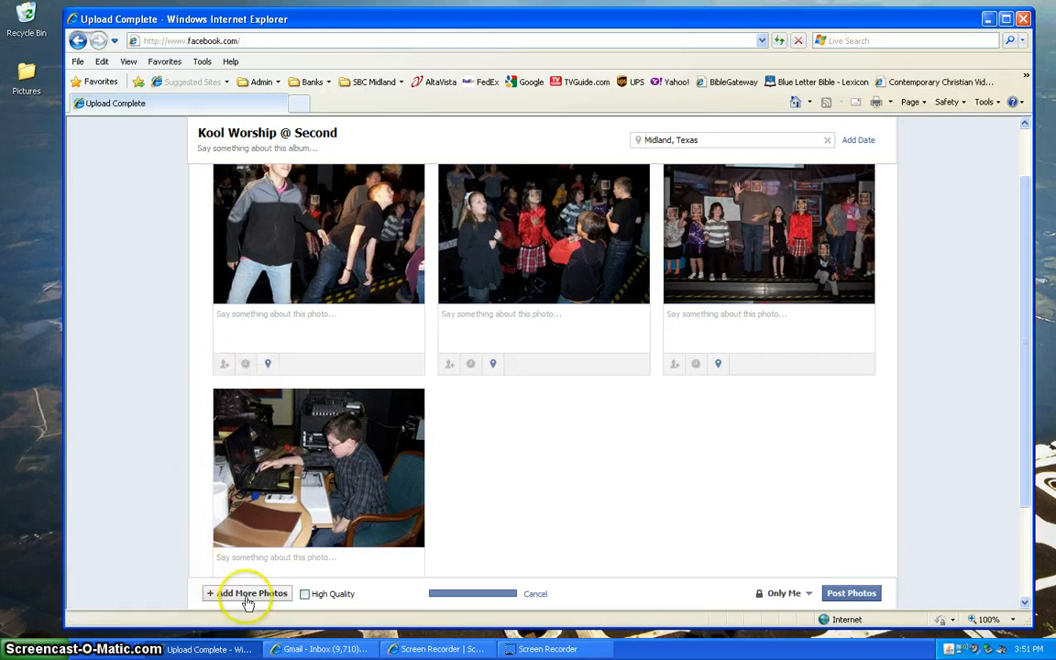
{"action": "mouse_move", "coordinate": [255, 597]}
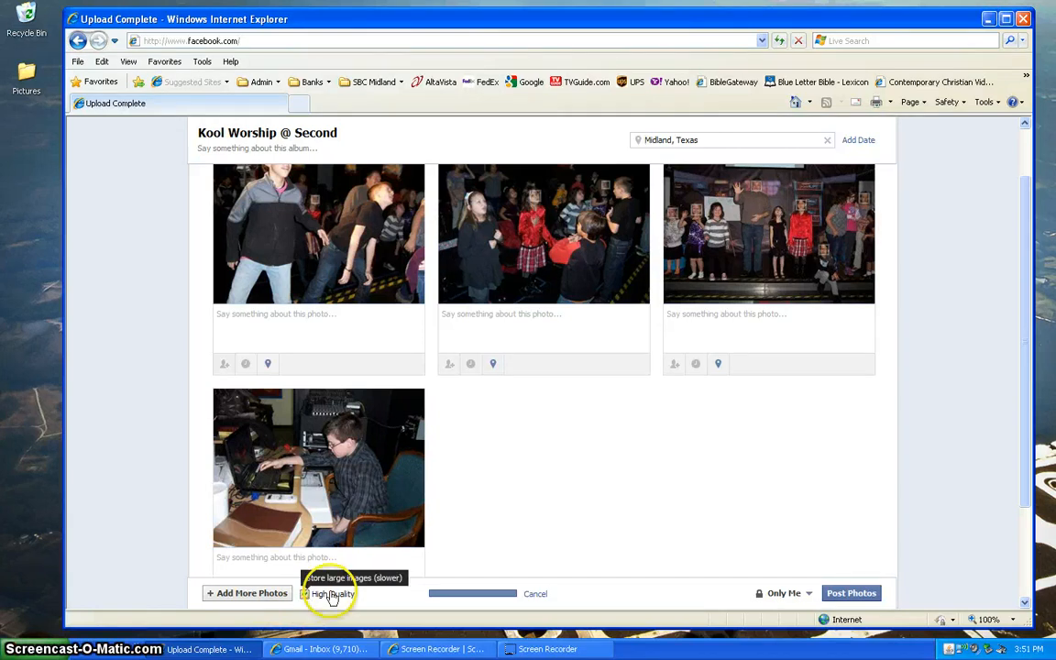
- Enable High Quality, change the audience from Only Me to Public, and post the photos
{"action": "left_click", "coordinate": [304, 594]}
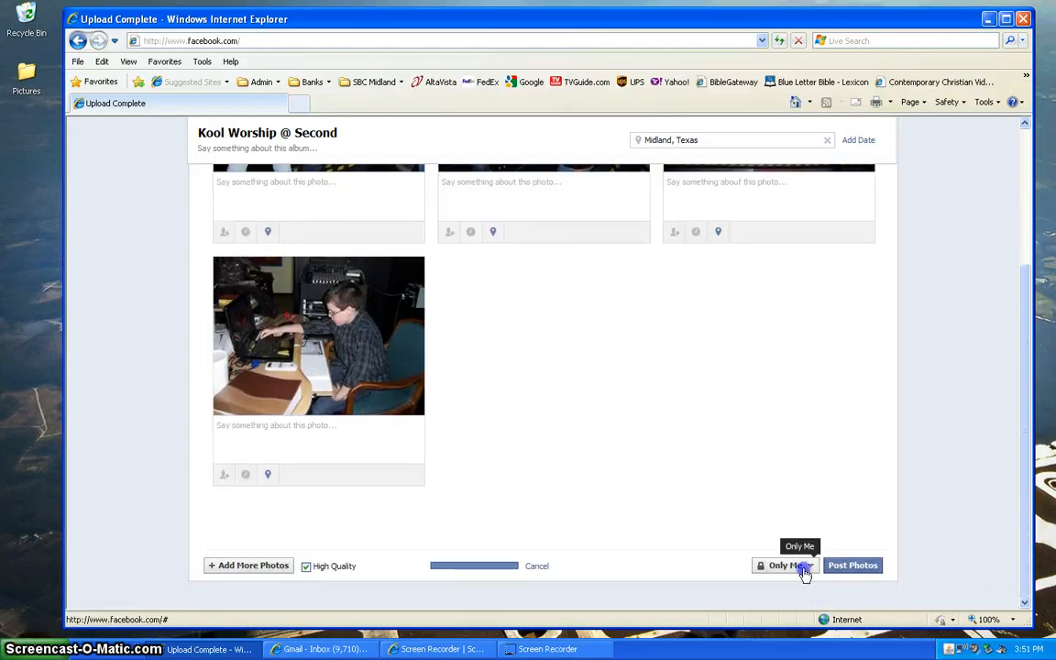
{"action": "left_click", "coordinate": [785, 564]}
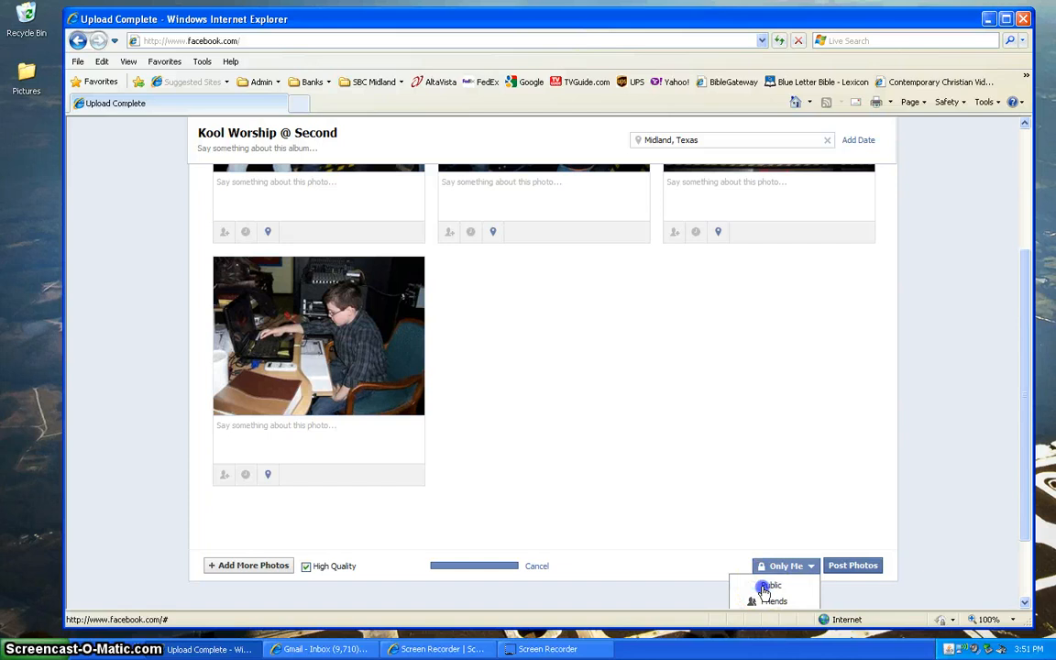
{"action": "left_click", "coordinate": [770, 587]}
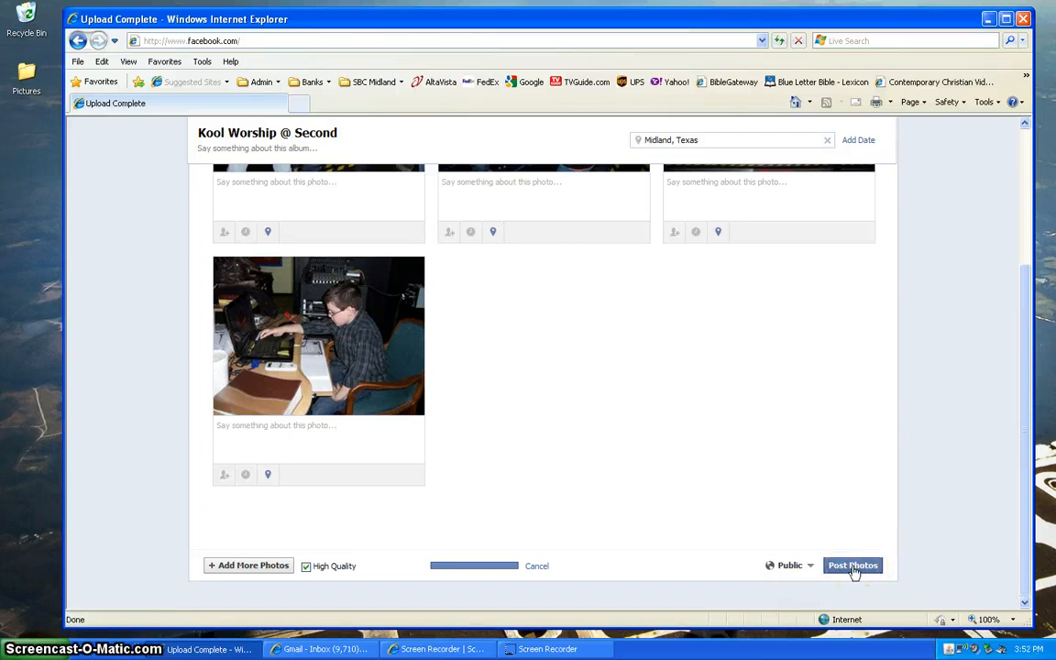
{"action": "left_click", "coordinate": [851, 564]}
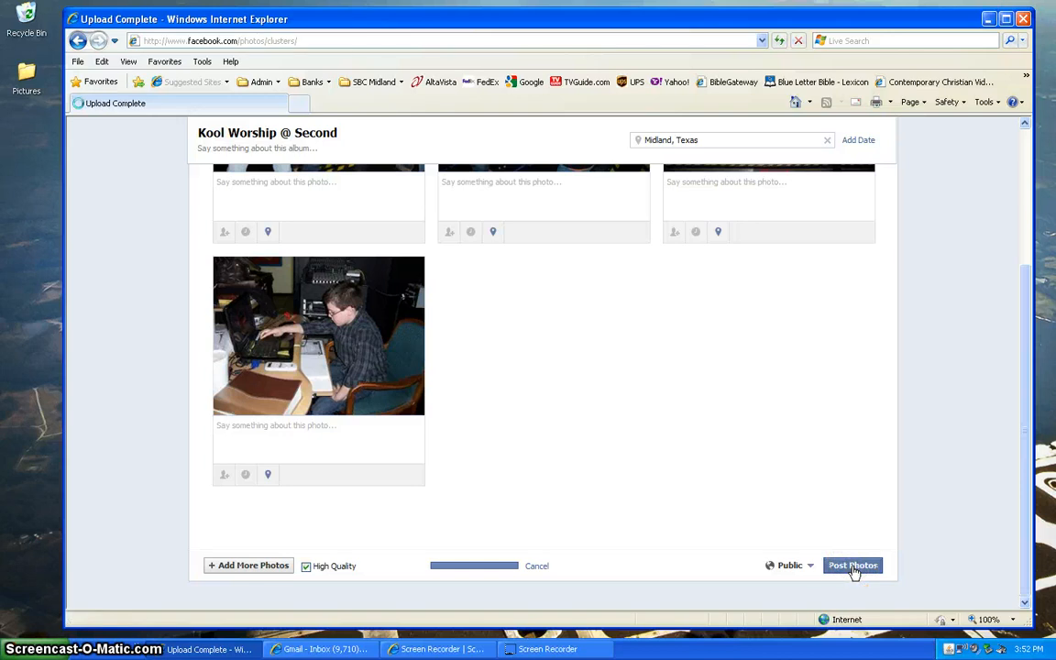
- Skip tagging friends on 'Who's in These Photos?' to reach the finished album page
{"action": "left_click", "coordinate": [853, 564]}
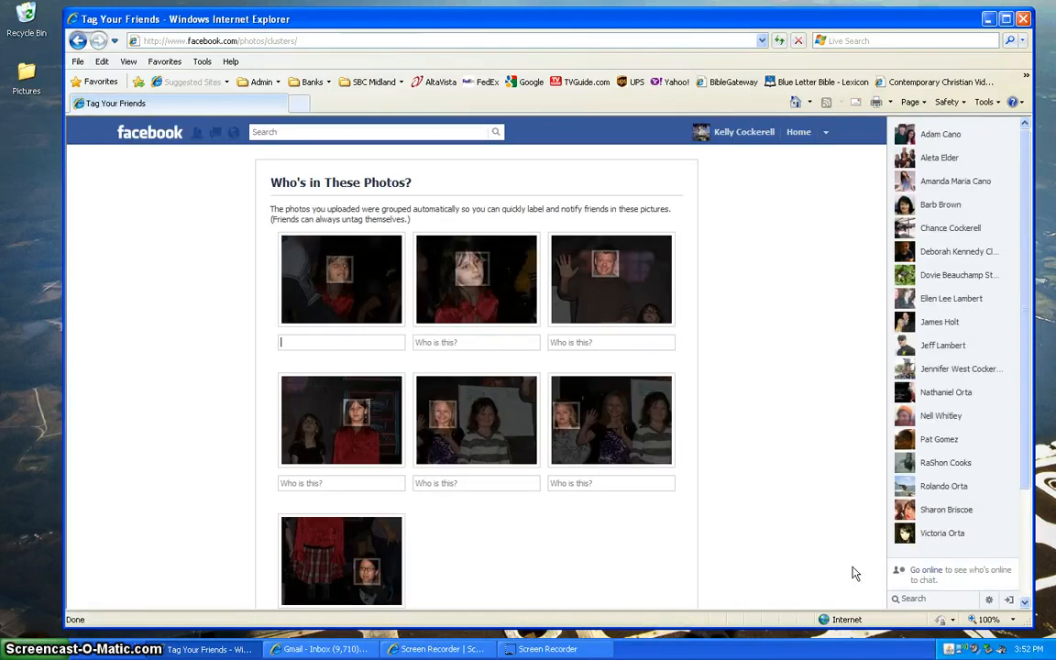
{"action": "scroll", "scroll_direction": "down", "scroll_amount": 3}
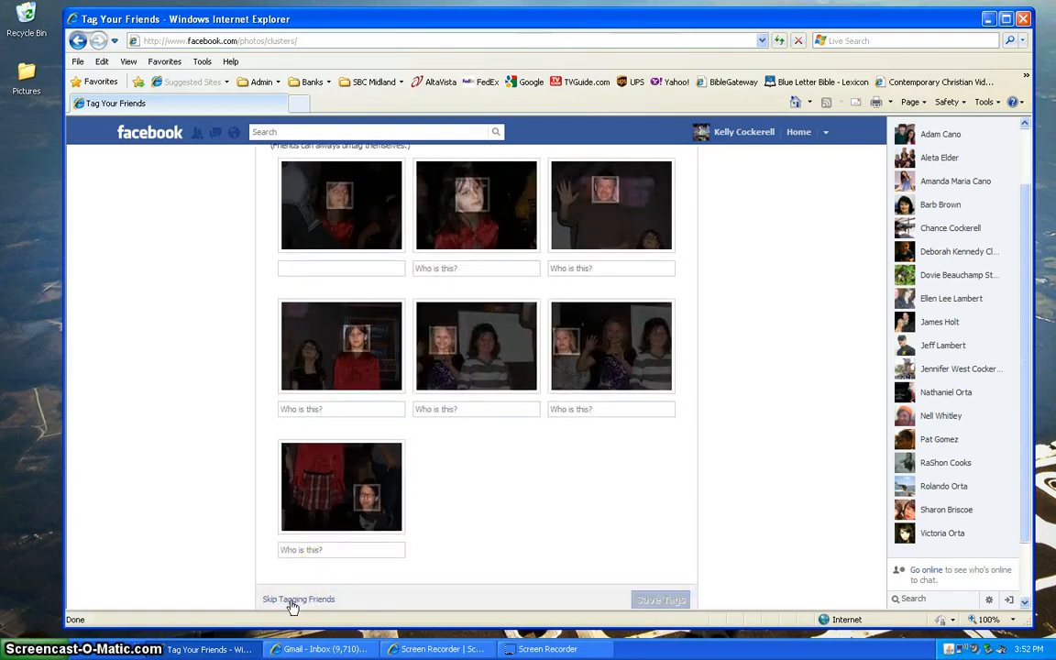
{"action": "left_click", "coordinate": [297, 597]}
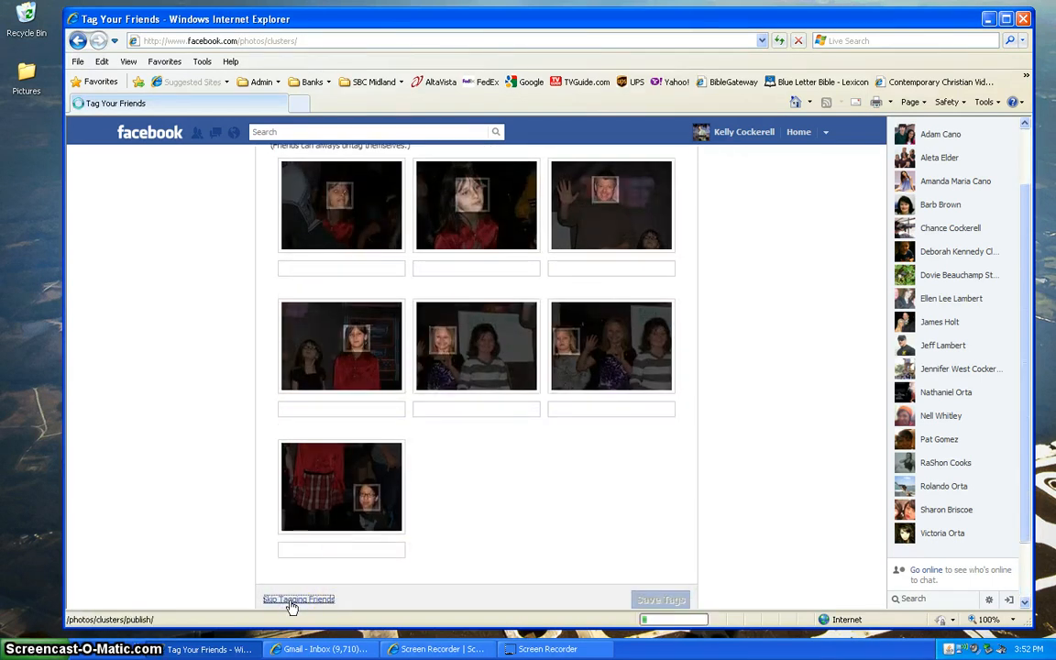
{"action": "left_click", "coordinate": [297, 598]}
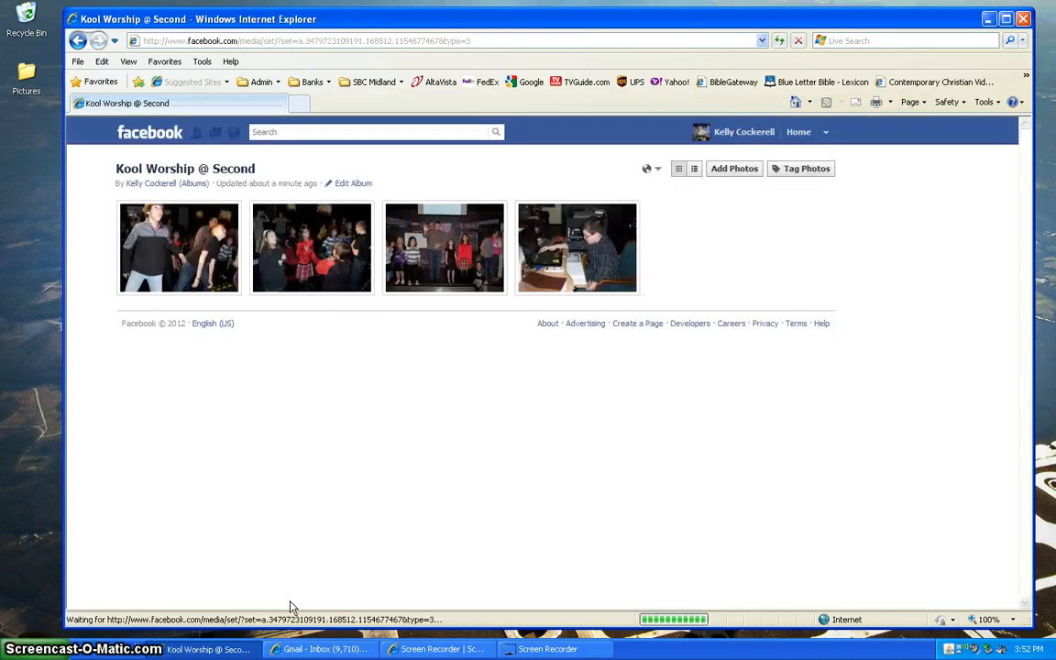
- Go to the News Feed to see the new four-photo album post at the top
{"action": "left_click", "coordinate": [312, 247]}
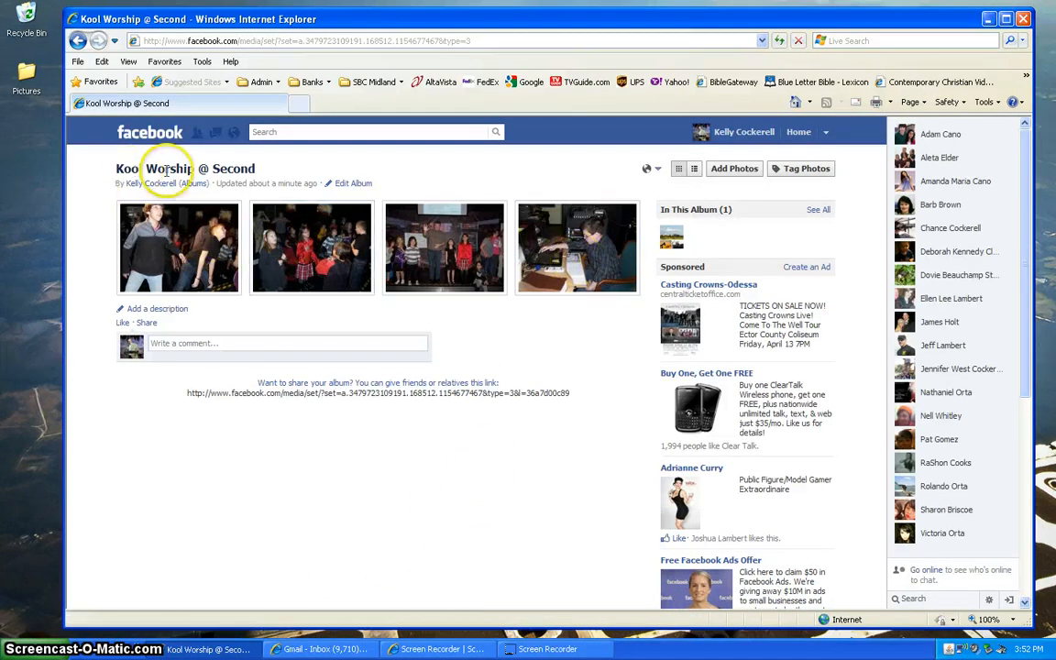
{"action": "mouse_move", "coordinate": [385, 157]}
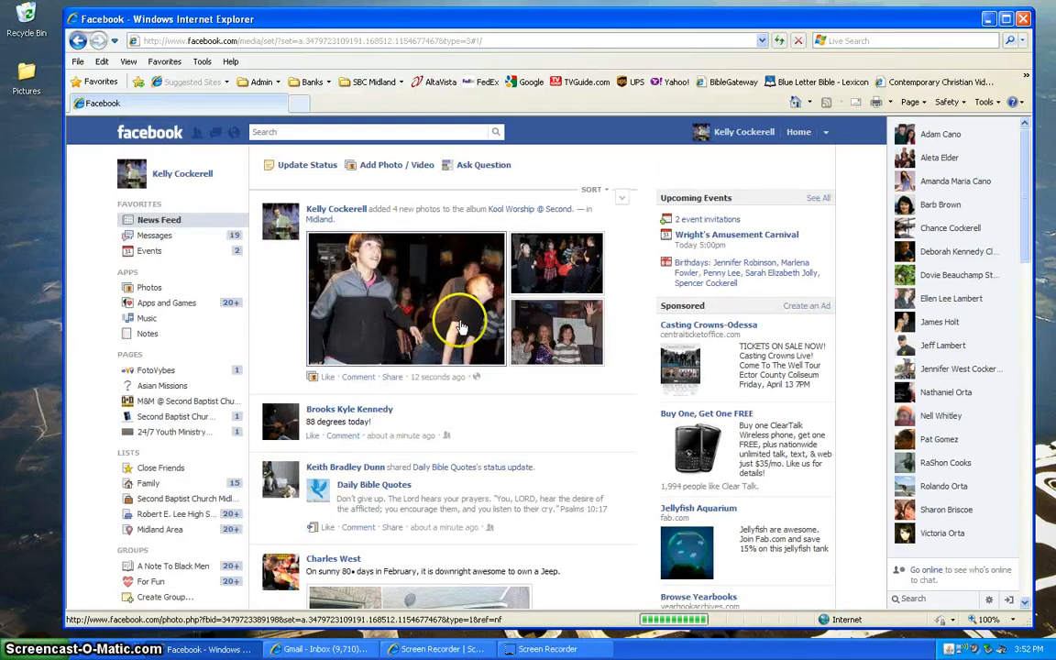
{"action": "mouse_move", "coordinate": [486, 326]}
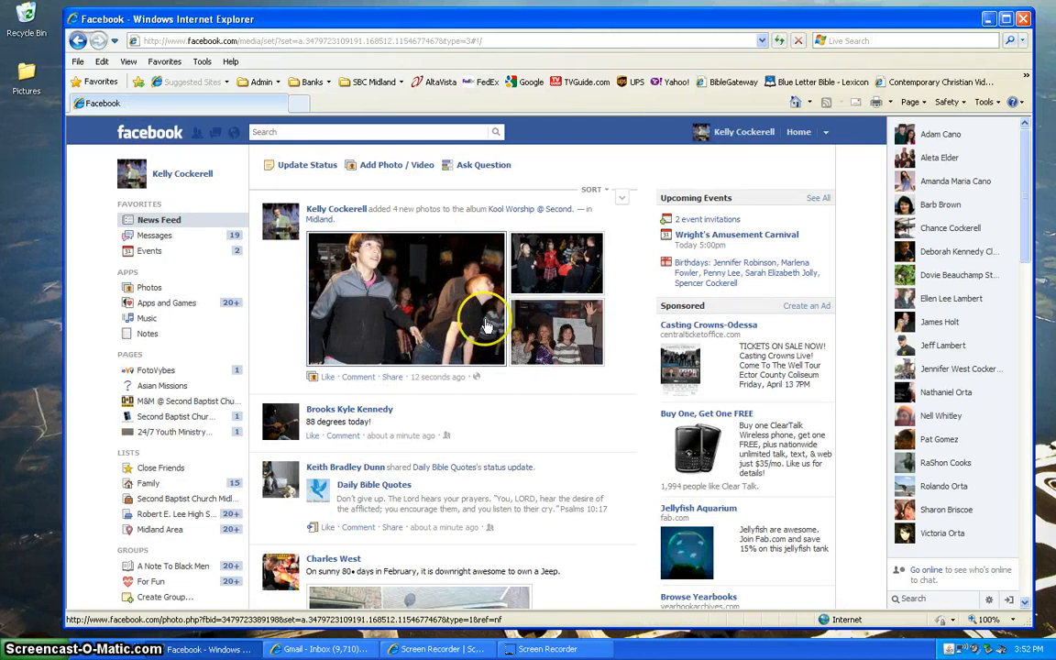
{"action": "mouse_move", "coordinate": [512, 268]}
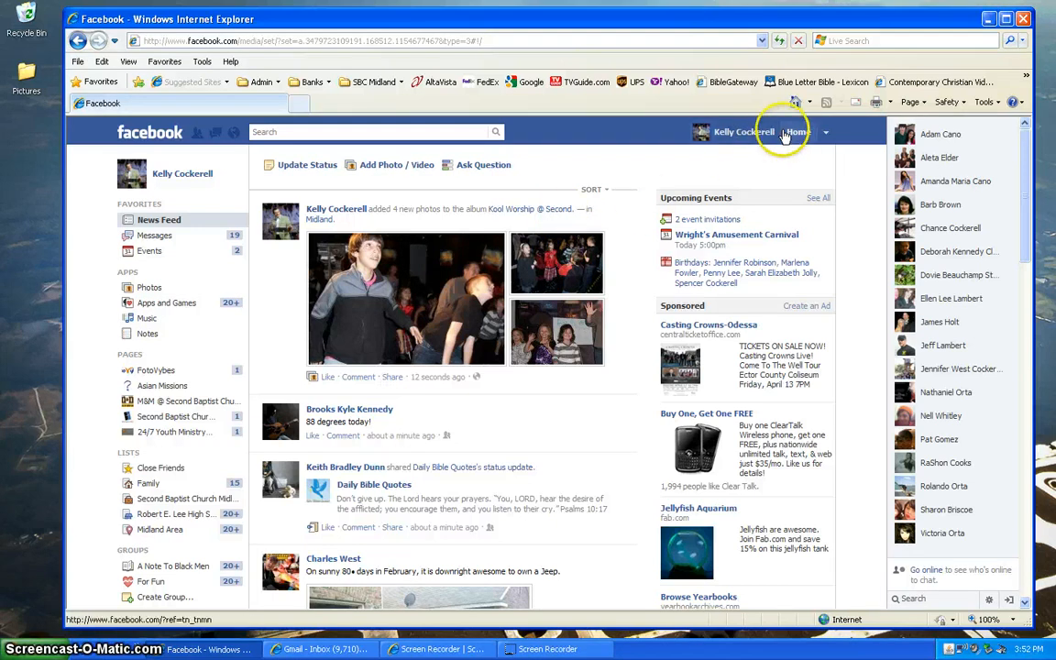
- Open the personal Timeline and scroll to the Kool Worship @ Second album post
{"action": "left_click", "coordinate": [744, 132]}
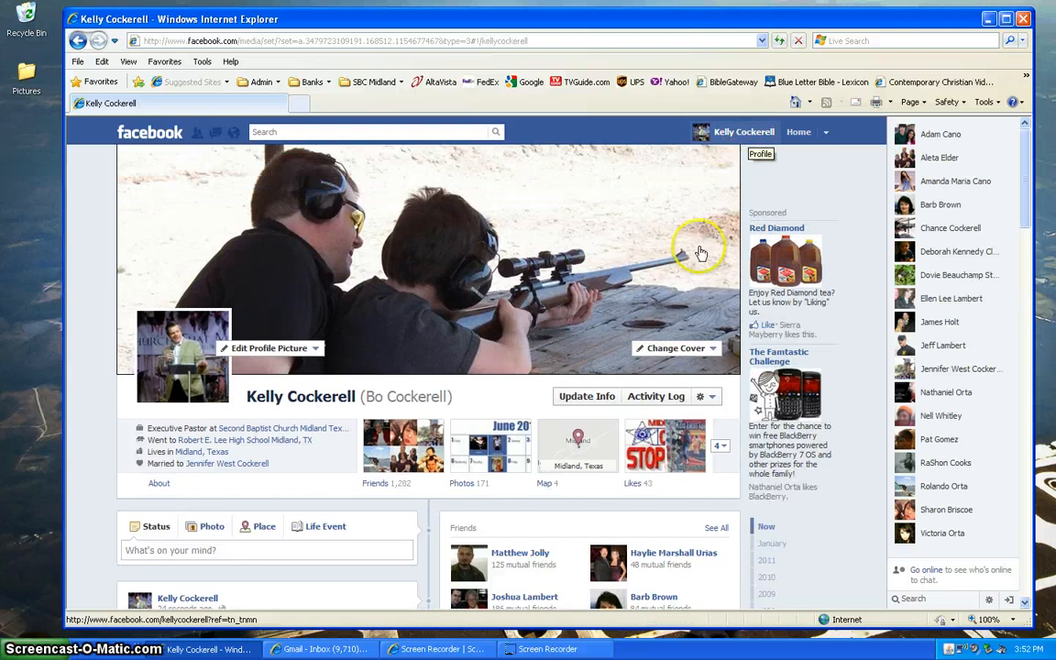
{"action": "scroll", "scroll_direction": "down", "scroll_amount": 3}
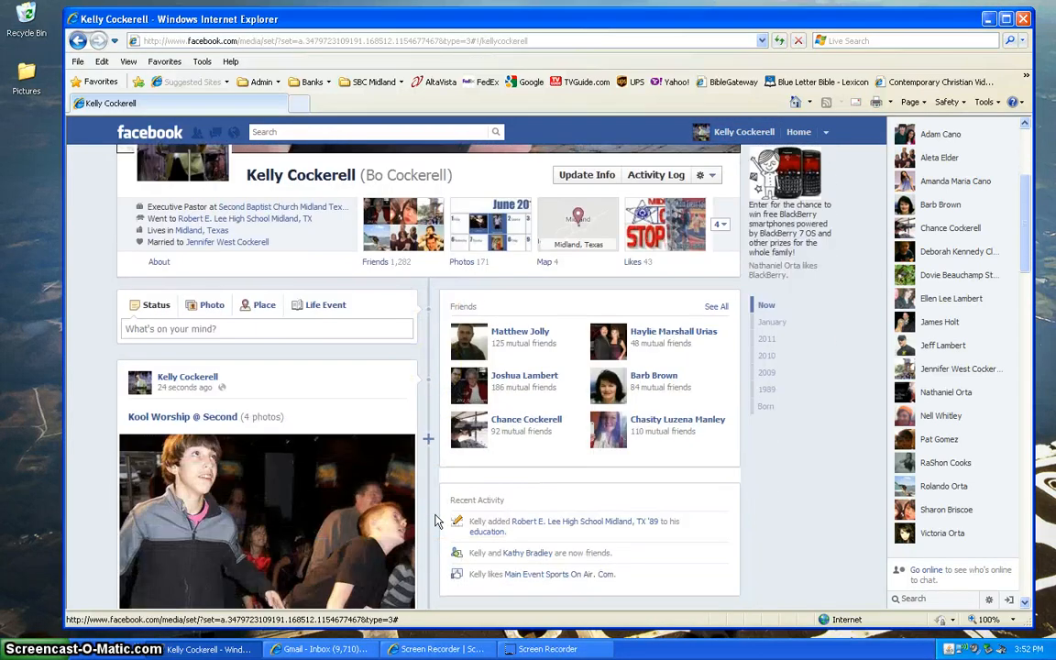
{"action": "scroll", "scroll_direction": "down", "scroll_amount": 3}
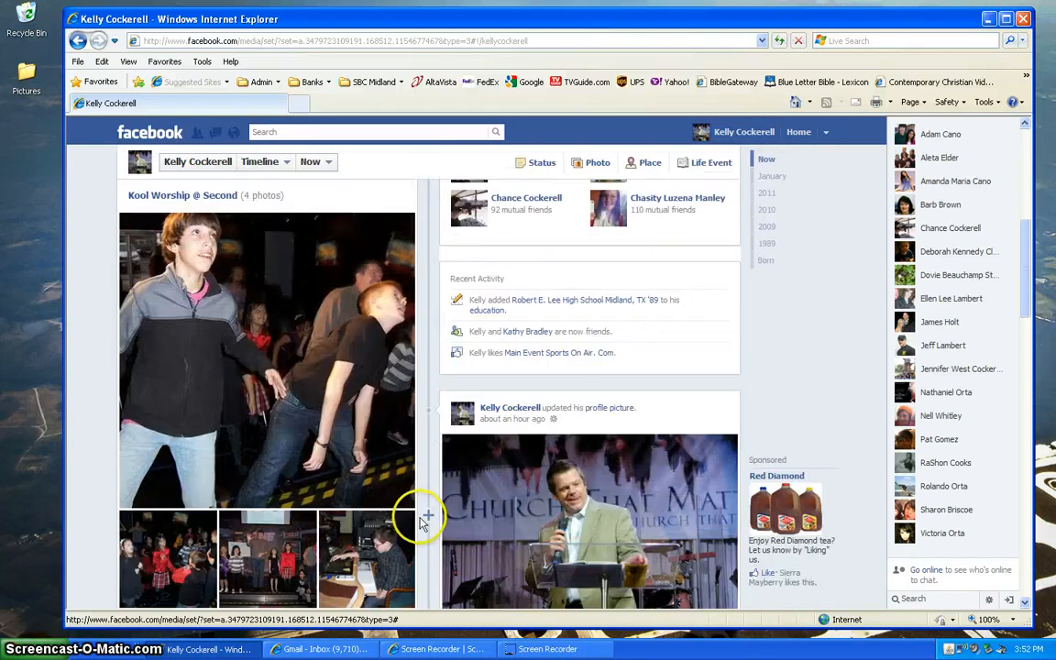